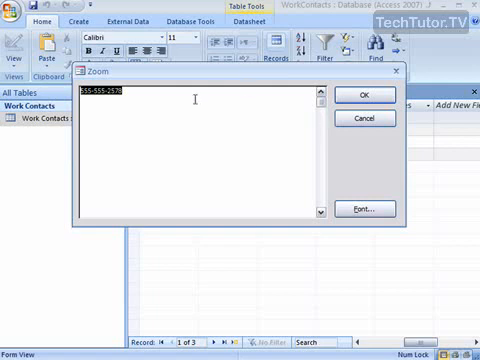
mouse_move(125, 133)
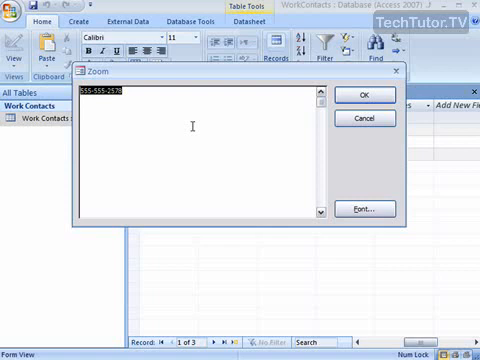
mouse_move(367, 119)
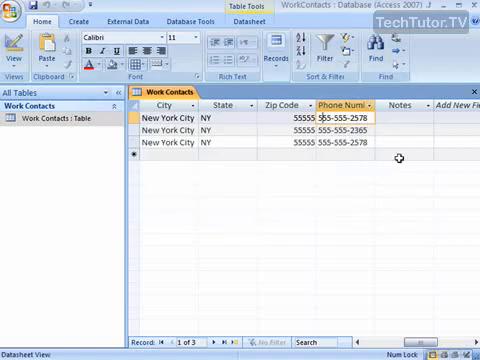
- Place the cursor in the first Work Contacts record's empty Notes cell
click(403, 121)
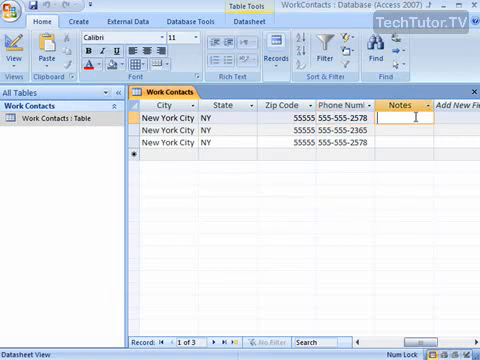